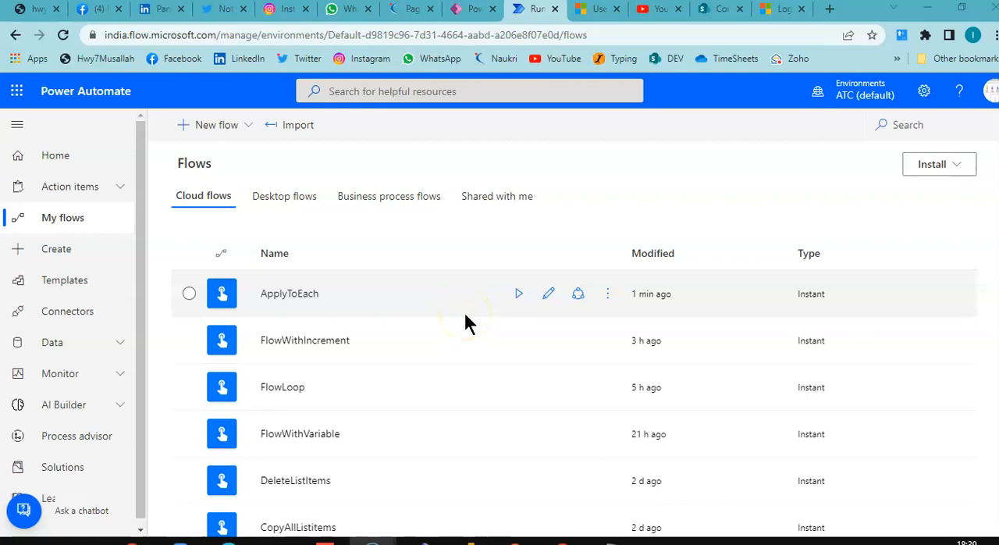
mouse_move(57, 248)
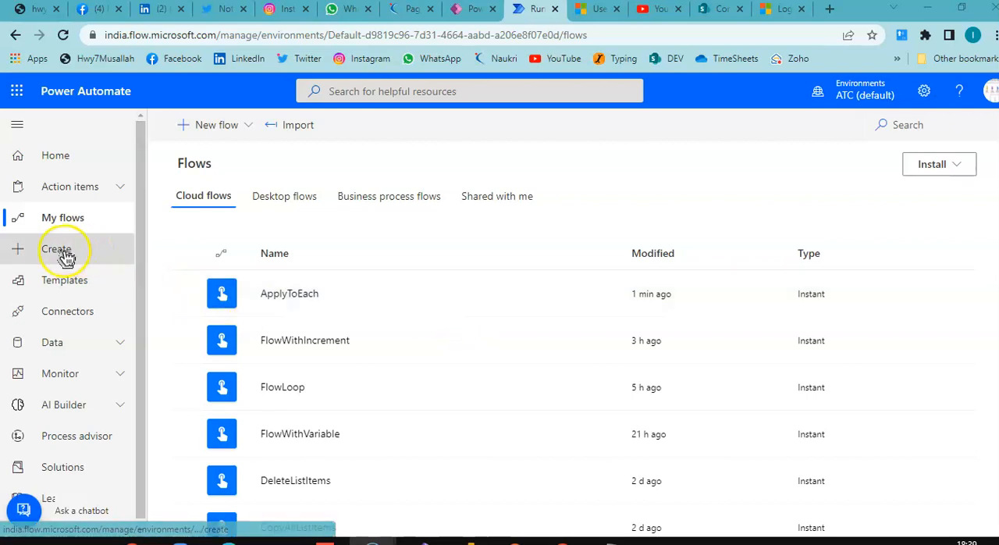
Create an instant cloud flow named Flow_Arrays with the 'Manually trigger a flow' trigger
left_click(56, 250)
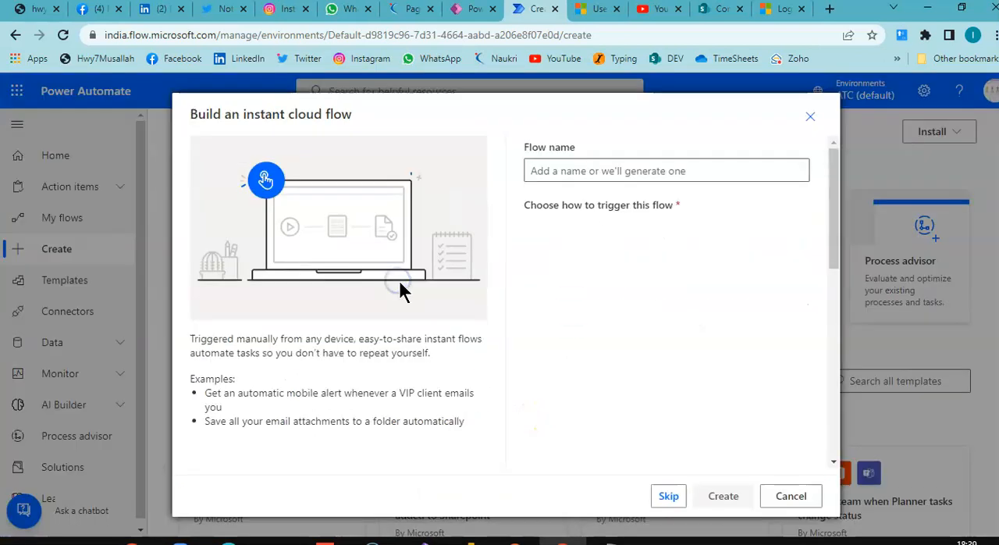
left_click(665, 170)
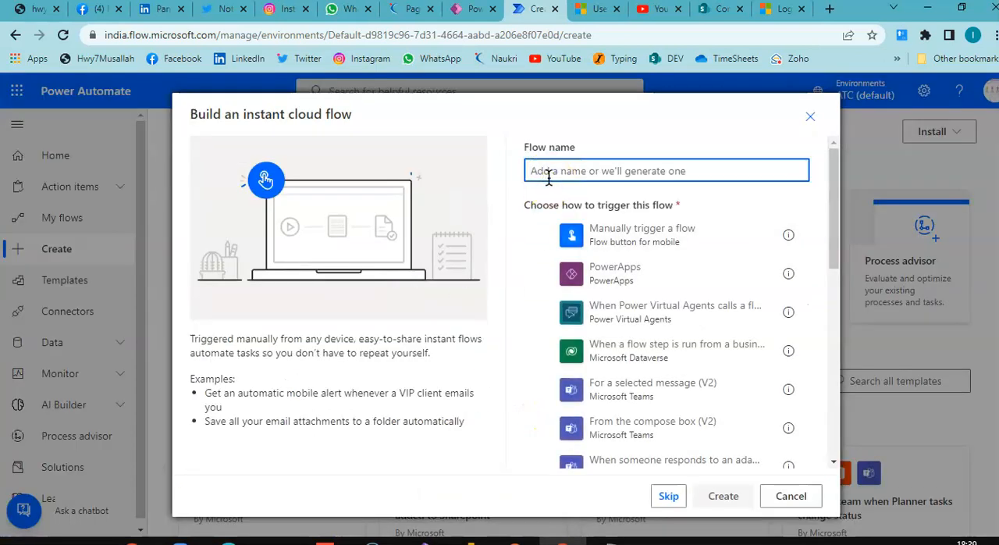
type("FLow A")
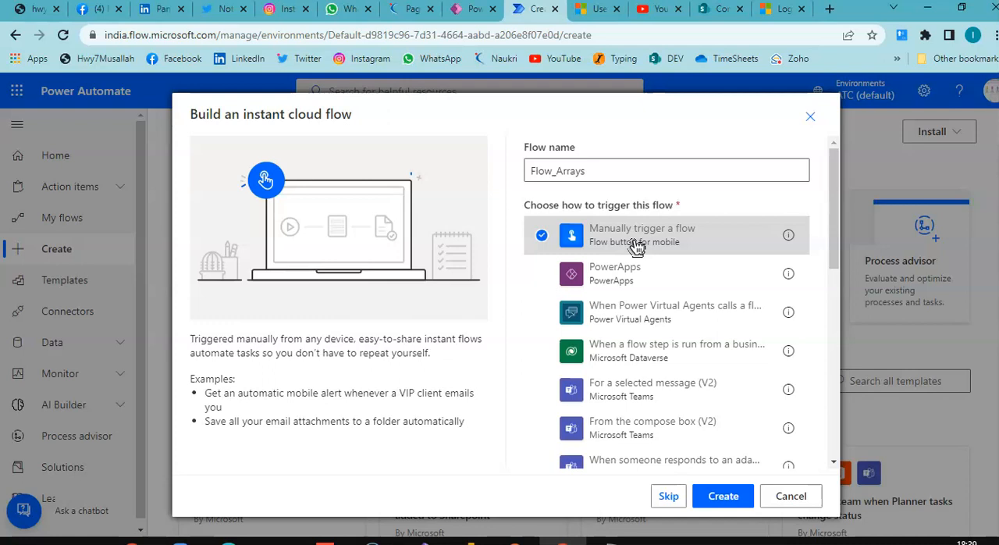
left_click(721, 496)
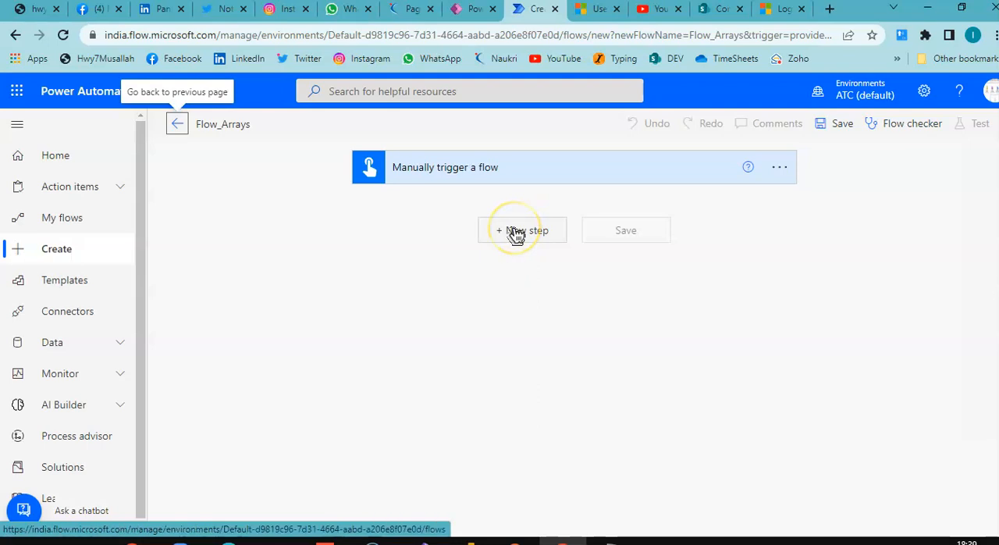
Add an Initialize variable action as a new step after the trigger
left_click(521, 231)
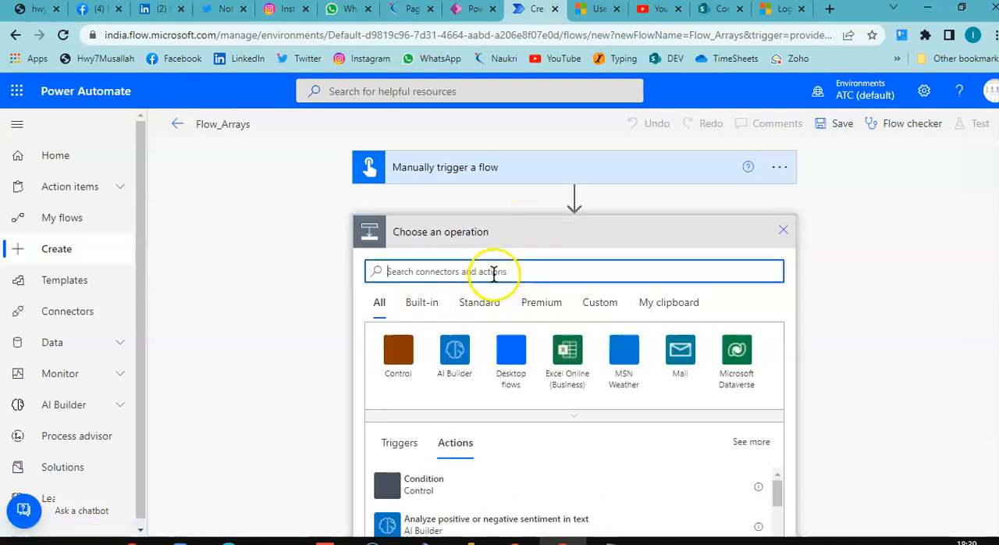
type("Initialize")
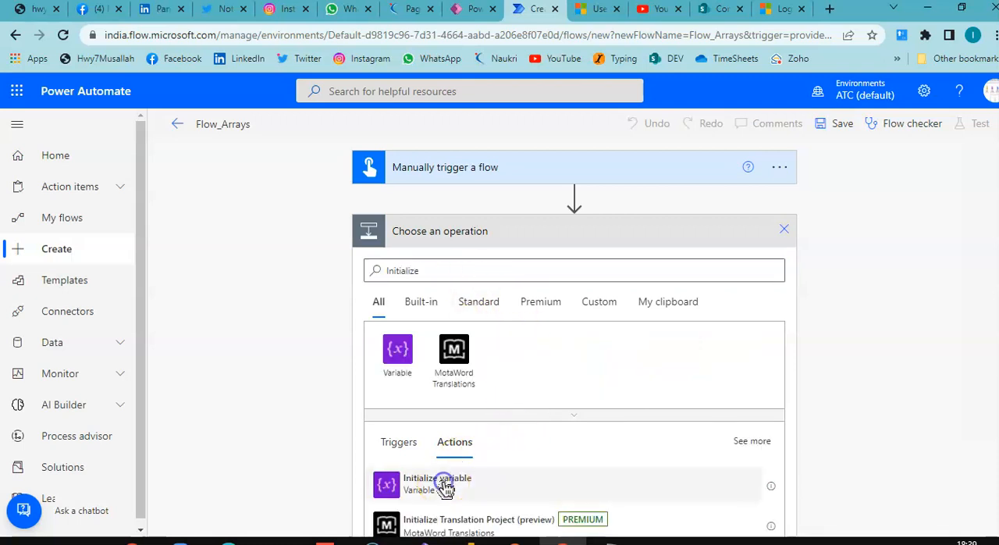
left_click(437, 484)
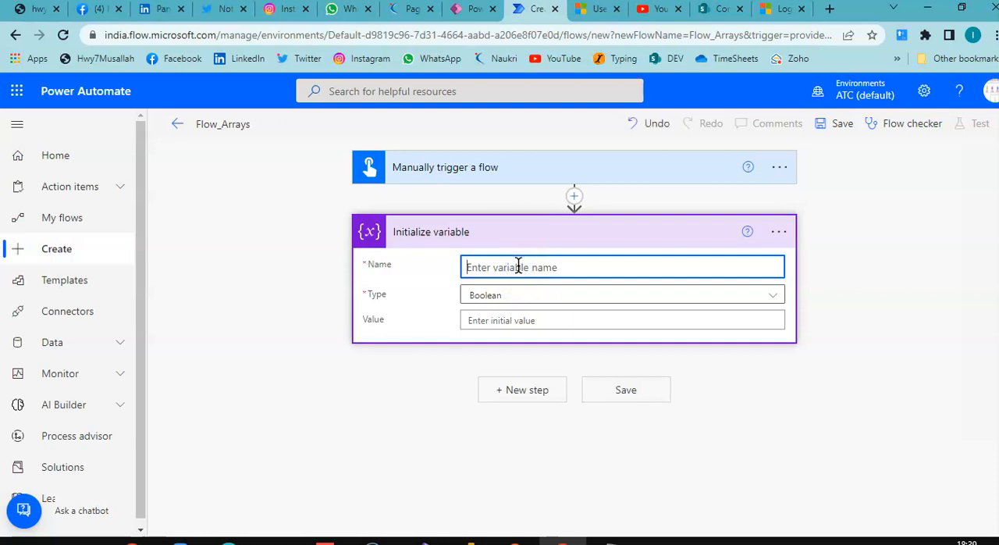
Define variable Array1 of type Array with value [1,2,3]
type("Array1")
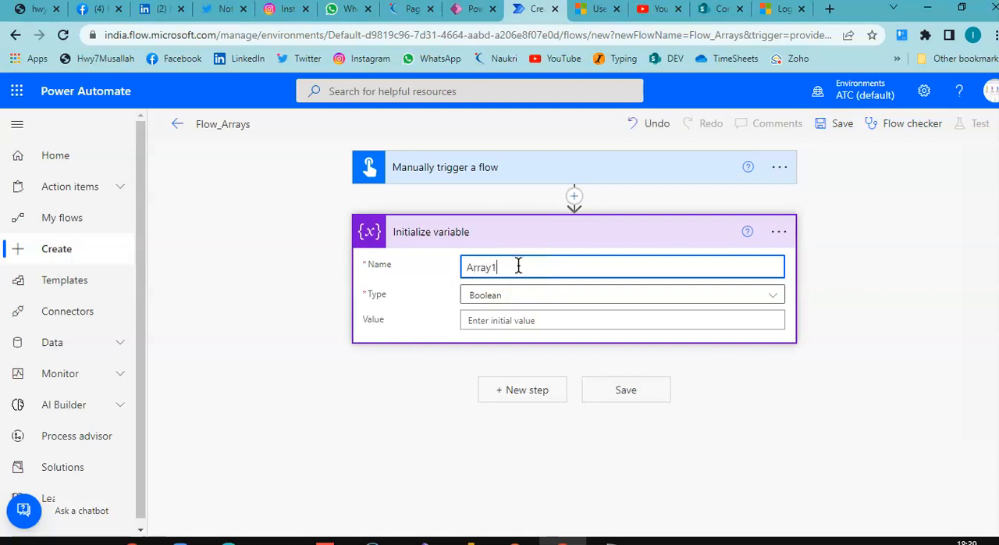
left_click(621, 294)
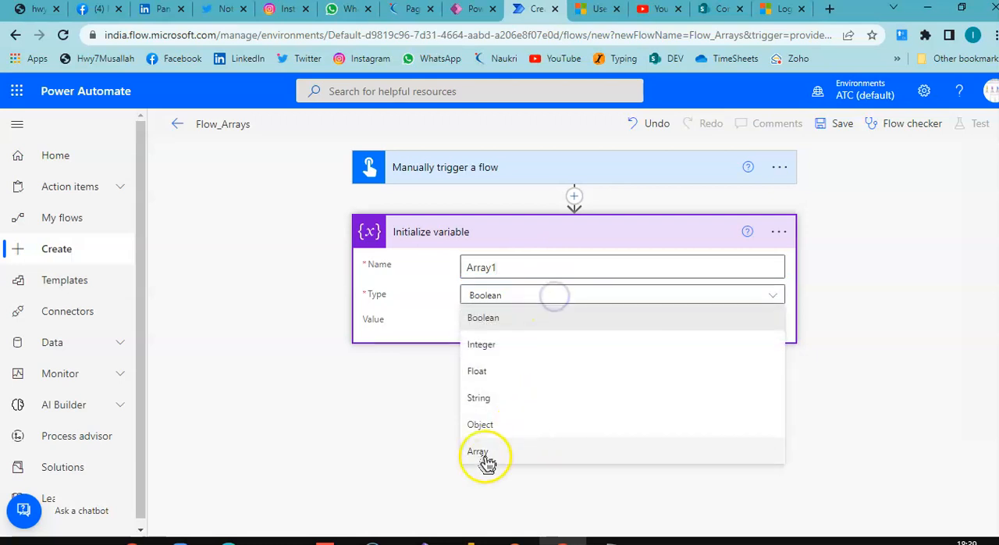
left_click(478, 451)
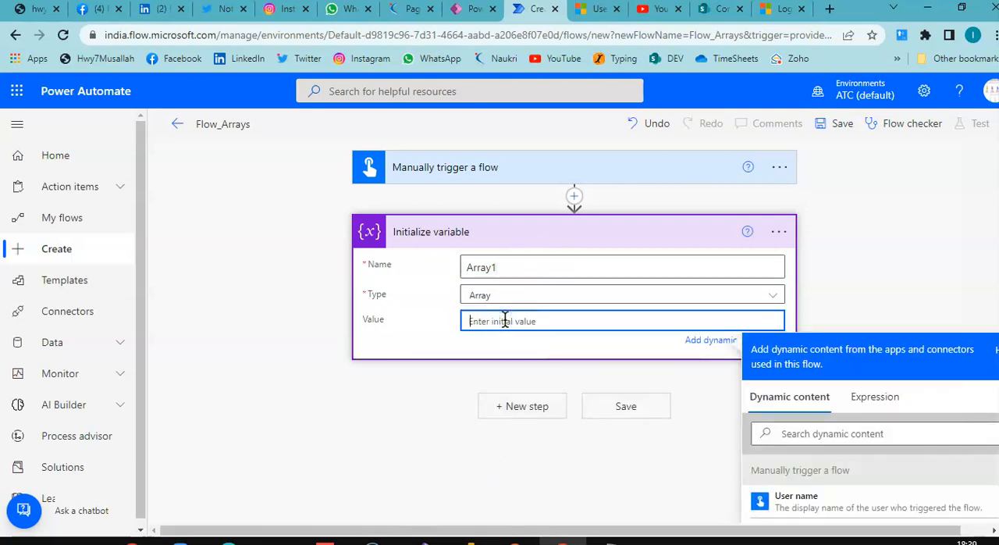
type("[")
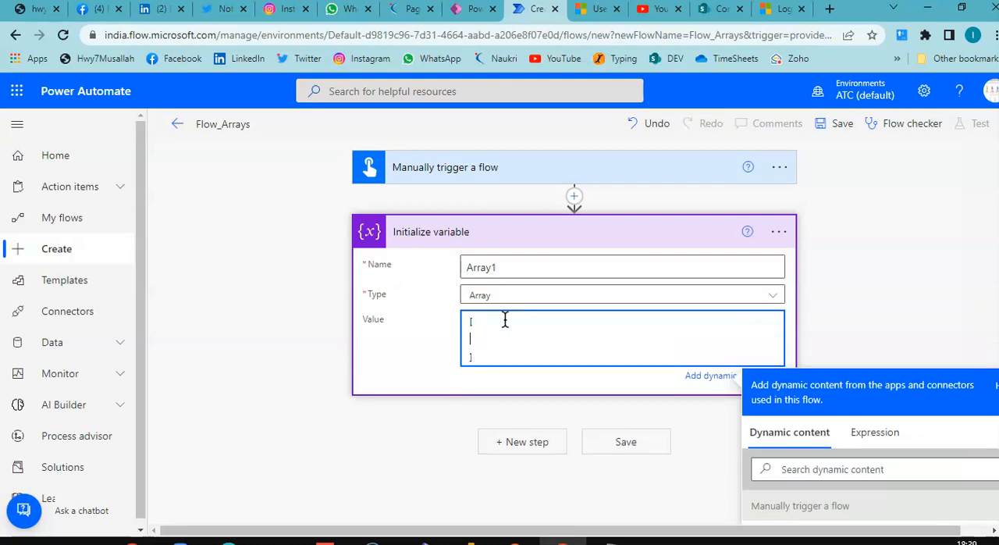
type("1,")
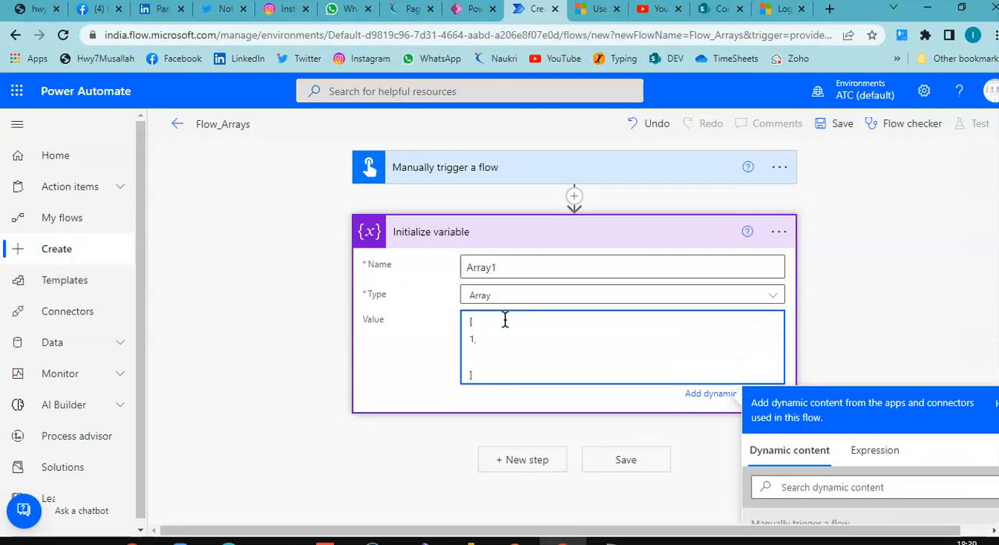
type("2,")
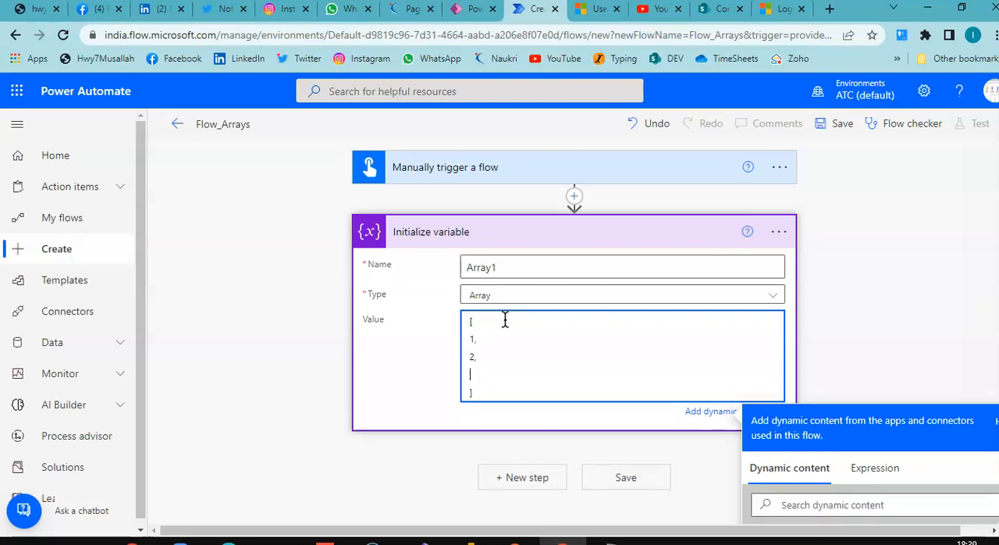
type("3")
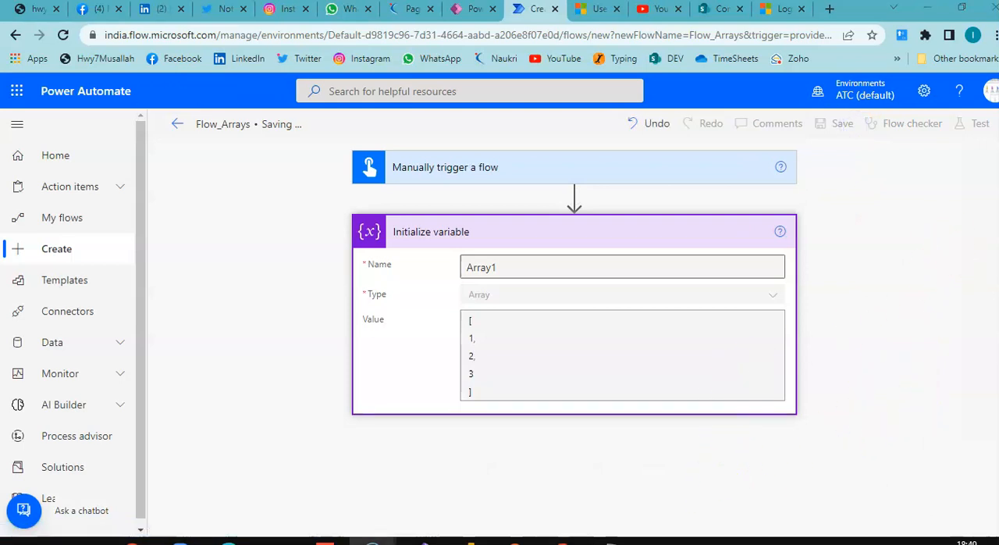
Save Flow_Arrays and run a manual test, confirming Array1 holds 1, 2, 3
left_click(841, 123)
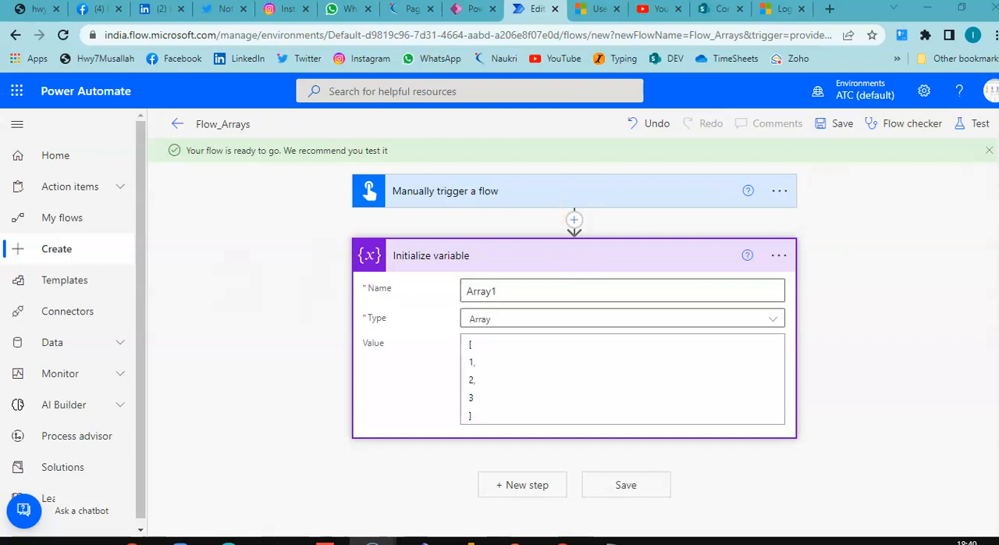
left_click(971, 121)
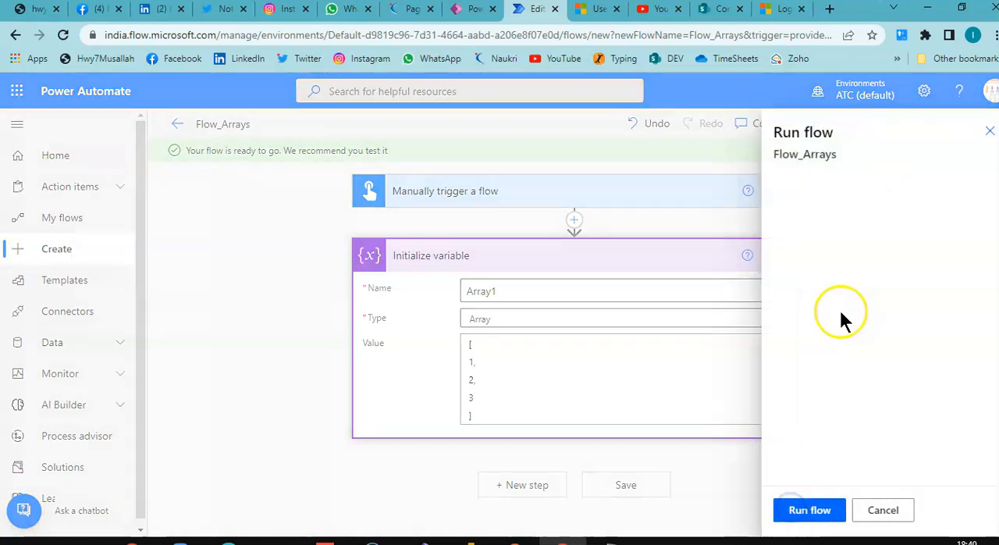
left_click(808, 508)
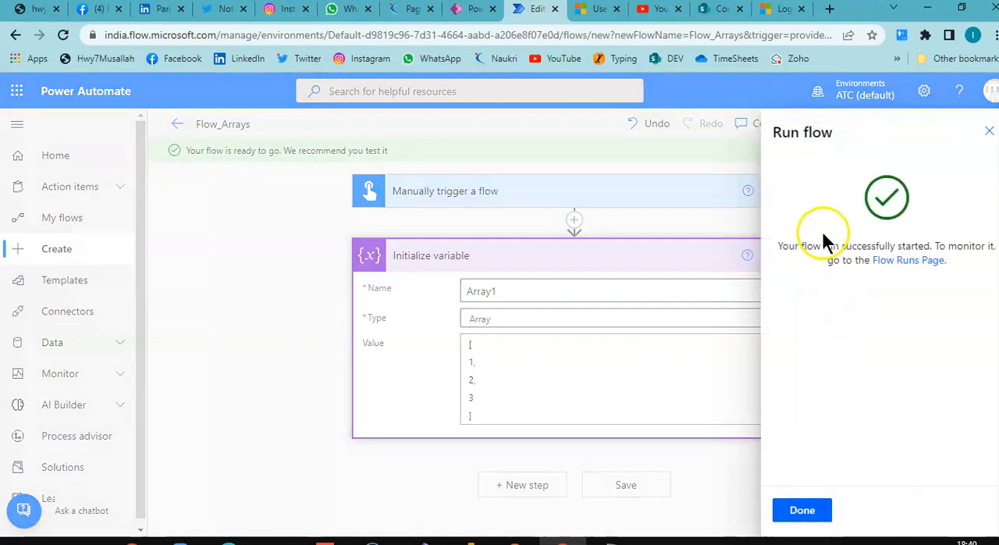
left_click(802, 509)
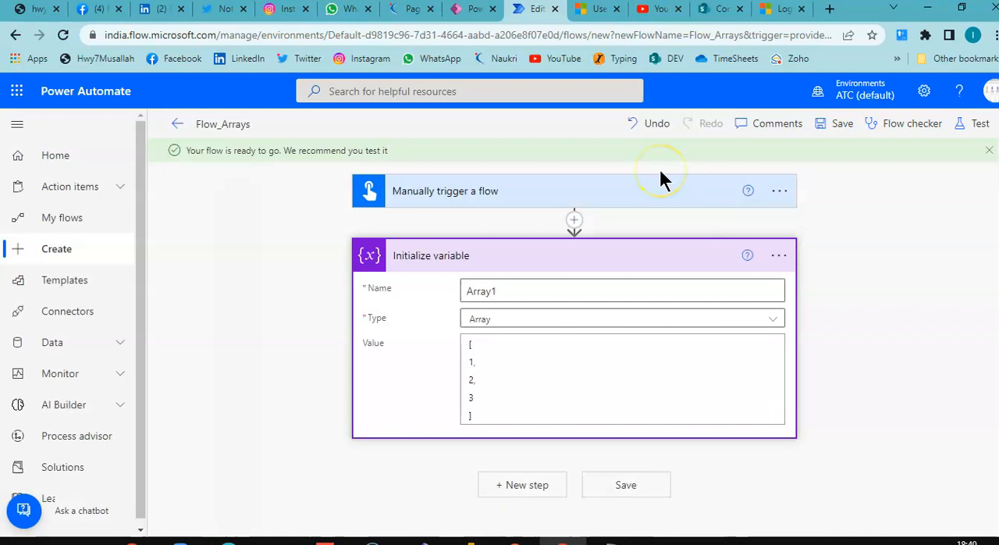
left_click(978, 123)
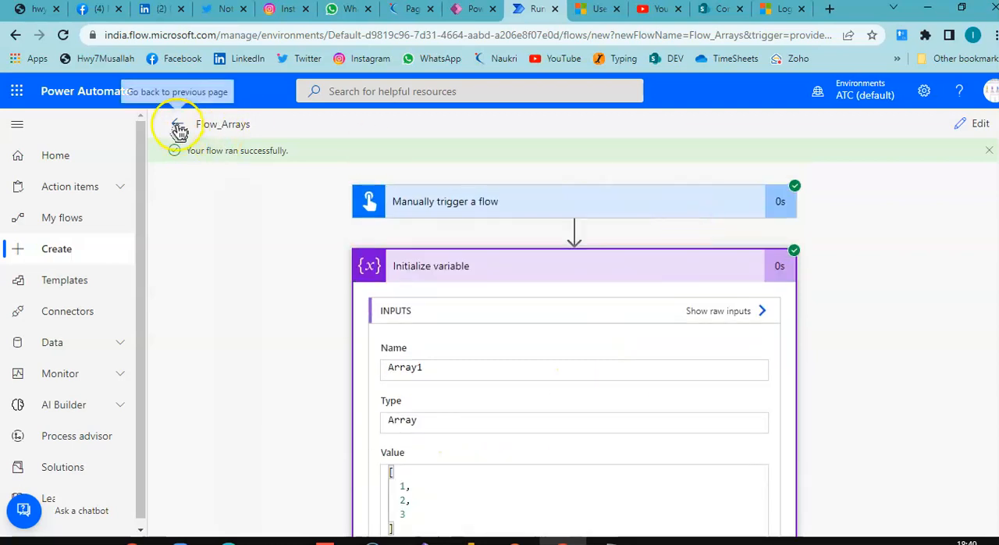
Return to the flow details, reopen Flow_Arrays for editing and start a new step below Initialize variable
left_click(178, 128)
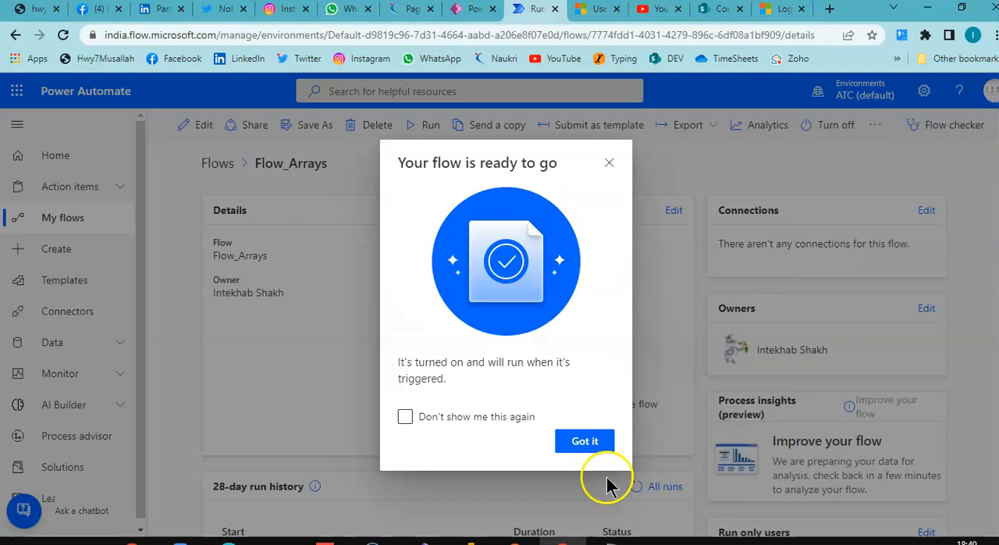
left_click(584, 440)
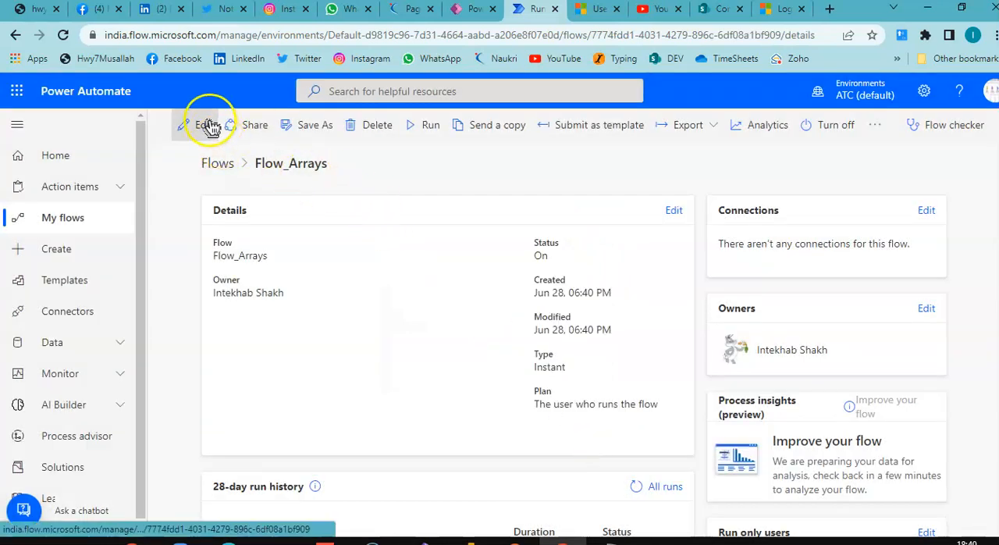
left_click(206, 125)
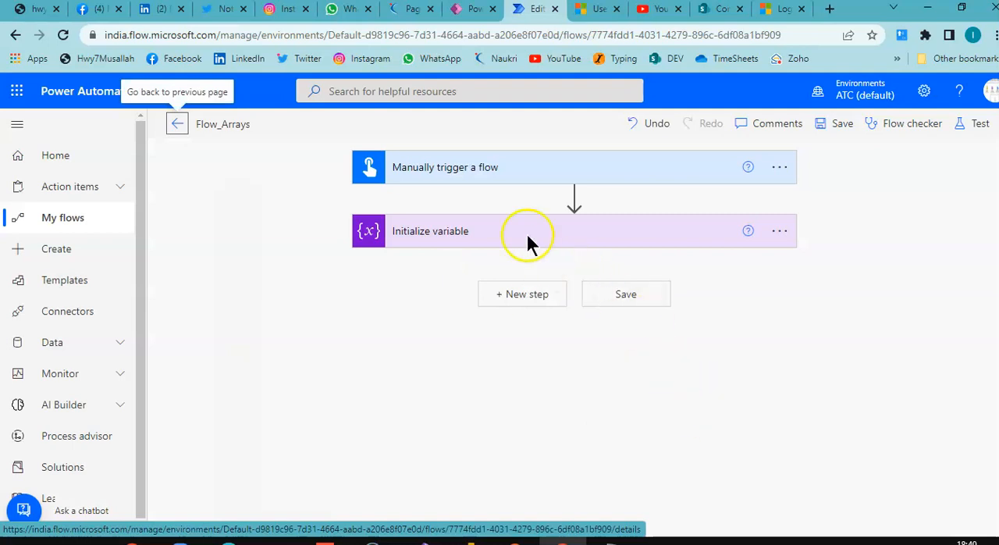
left_click(521, 294)
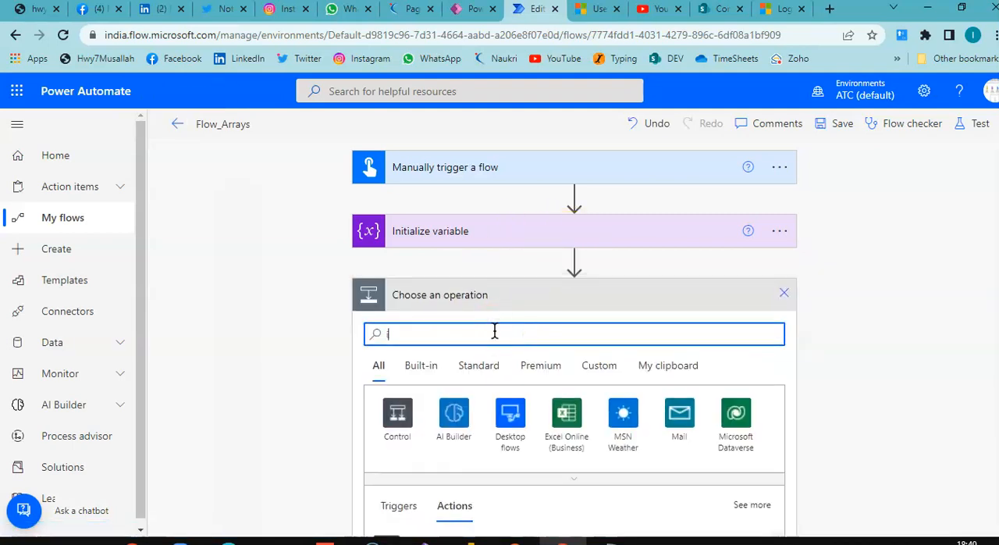
Add a second Initialize variable action and name its variable Array2
type("init")
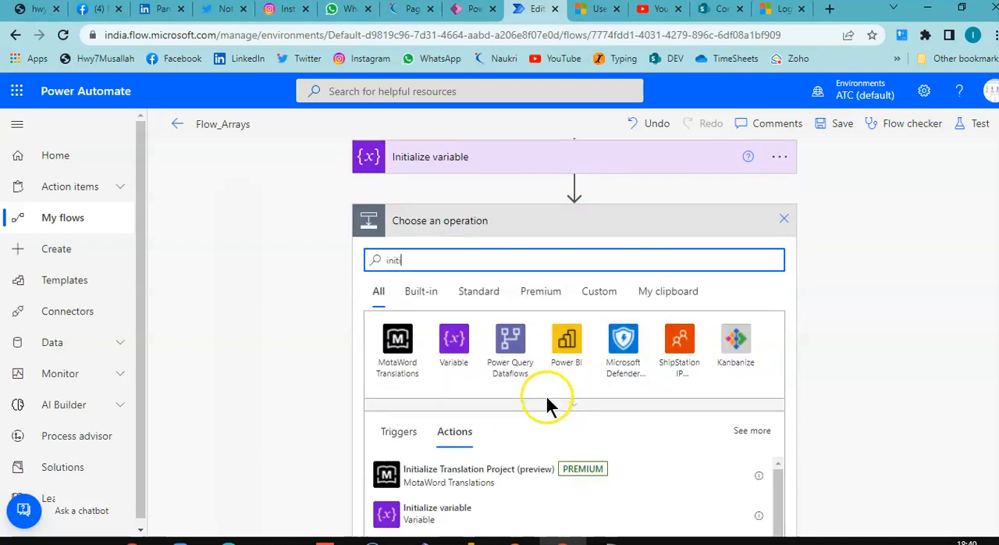
left_click(437, 511)
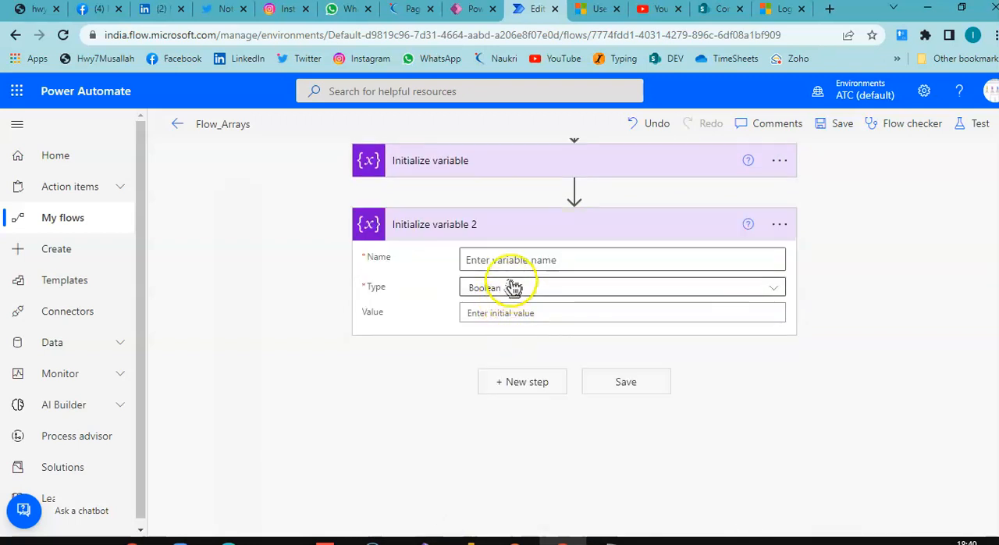
left_click(621, 259)
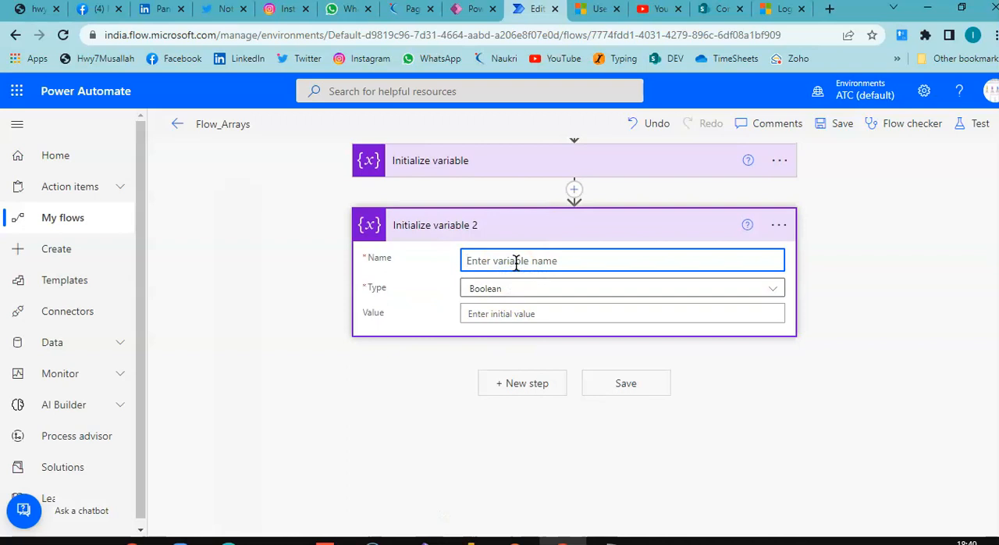
type("Array2")
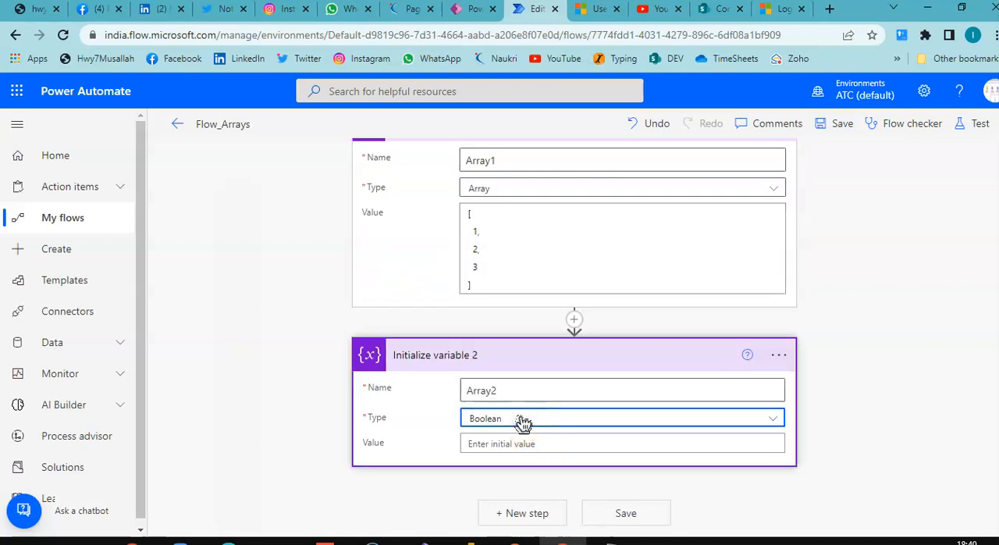
Set Array2 to type Array with value ["Mango","Banana","Orange"]
left_click(621, 419)
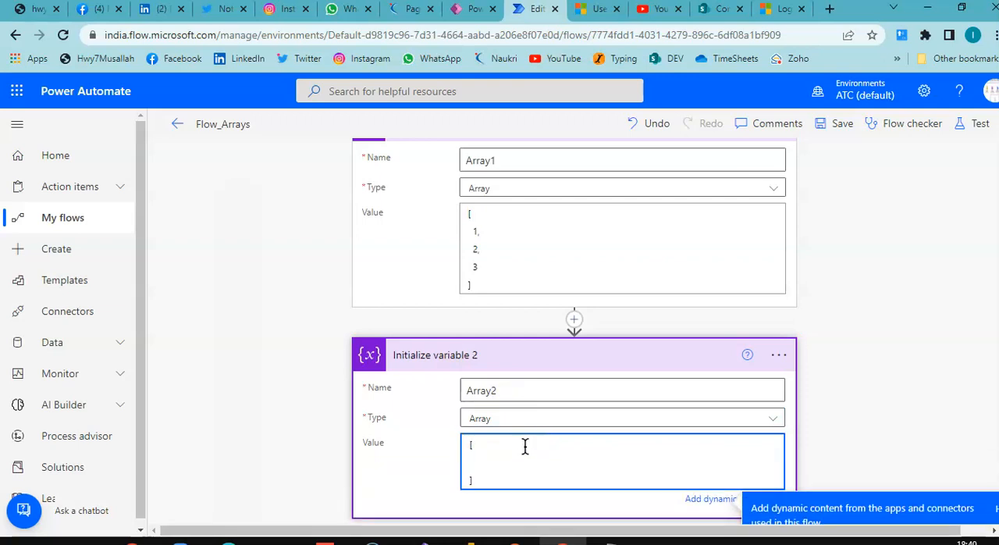
type("\"Mango\",")
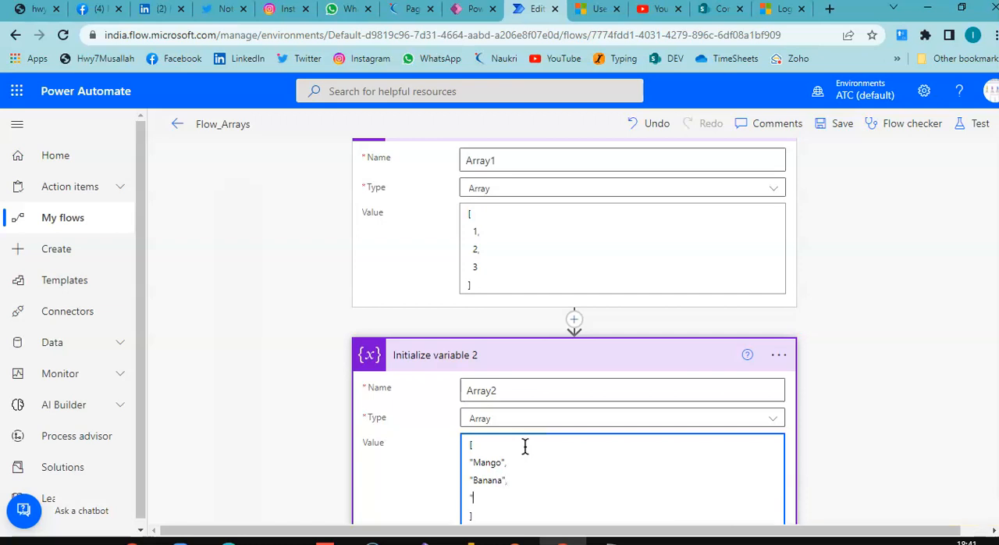
type("\"Orange\"")
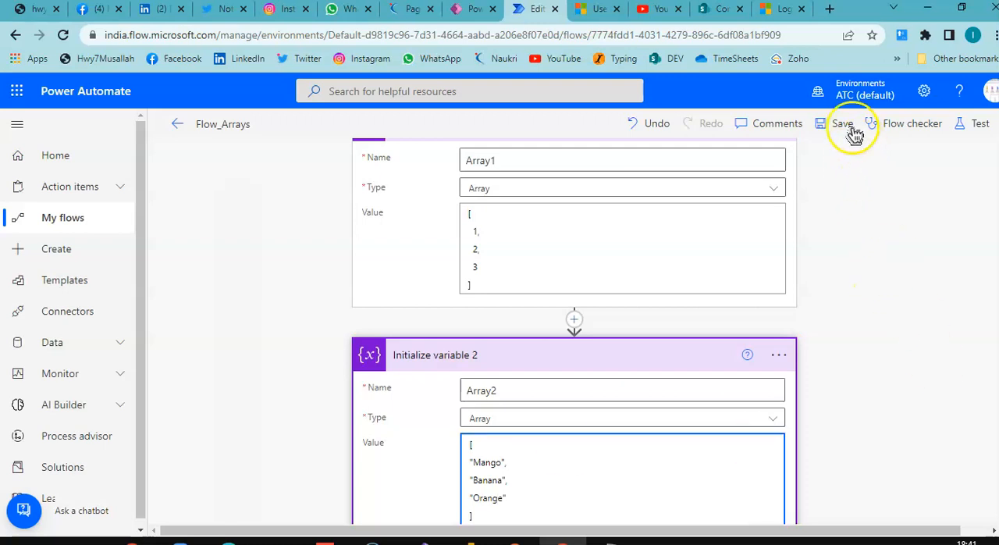
Save Flow_Arrays and run a manual test so both Initialize variable steps succeed
left_click(843, 123)
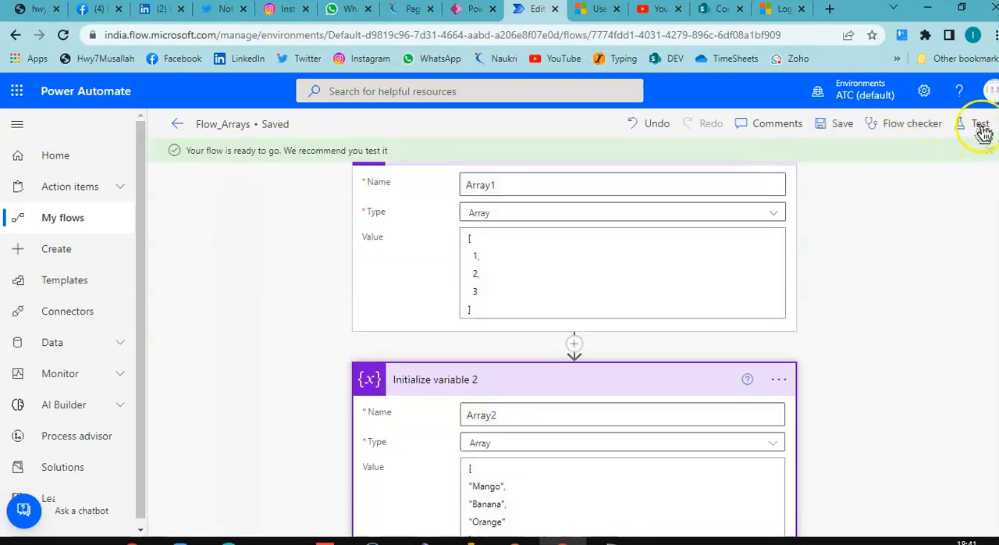
left_click(980, 123)
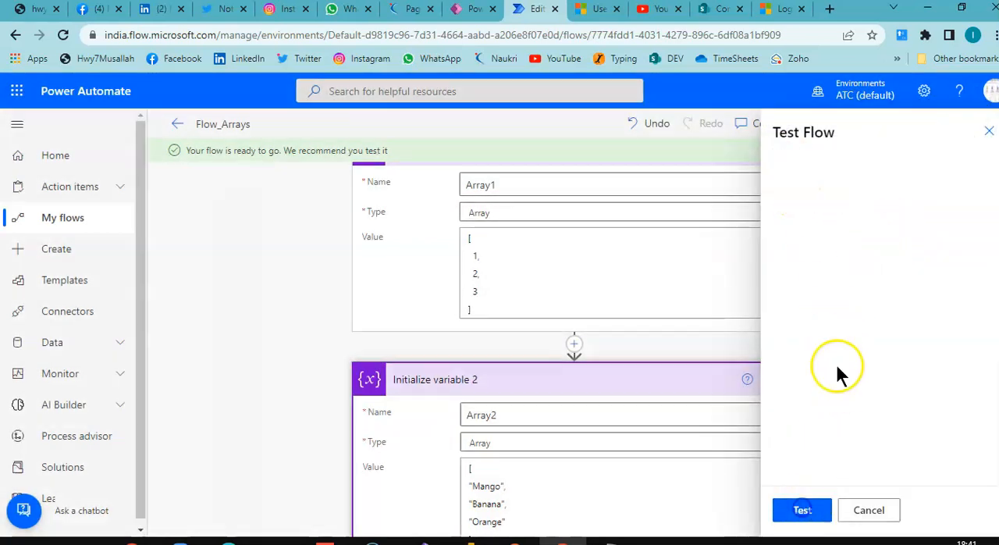
left_click(802, 509)
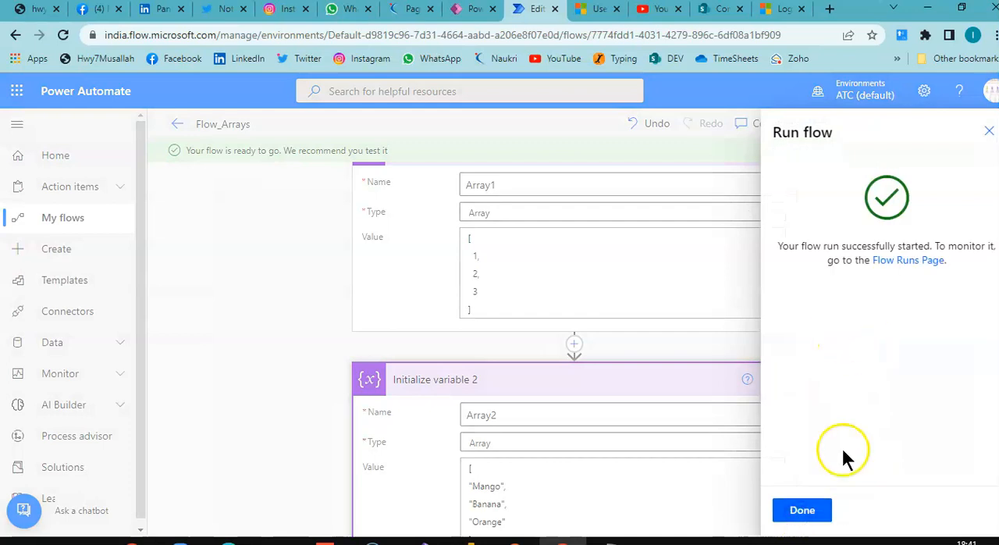
left_click(802, 508)
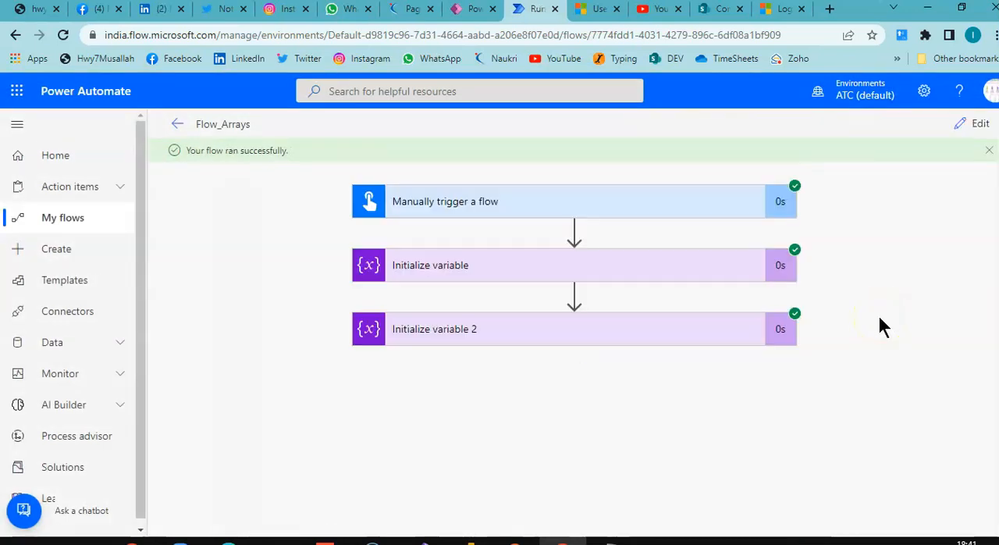
Return to the flow's details page and reopen Flow_Arrays in the editor
left_click(574, 265)
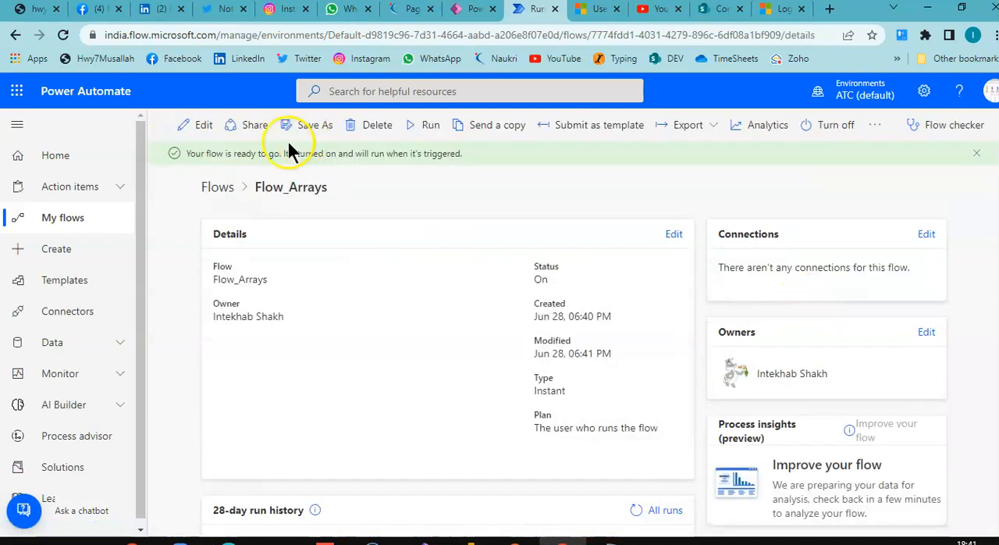
left_click(203, 125)
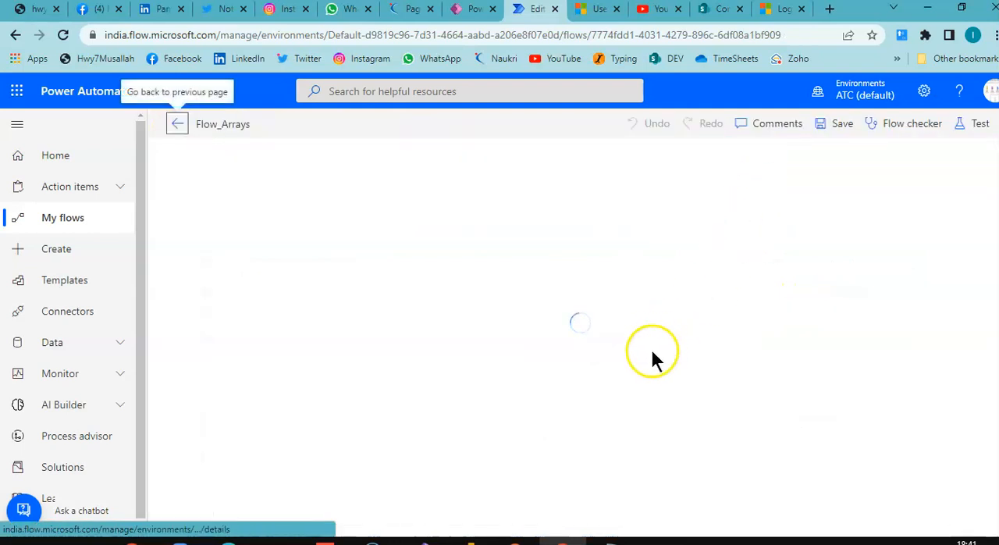